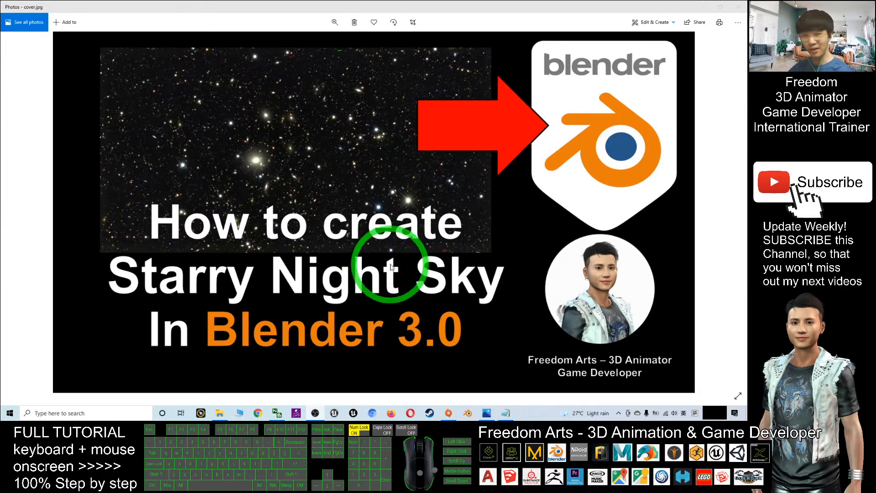
mouse_move(450, 316)
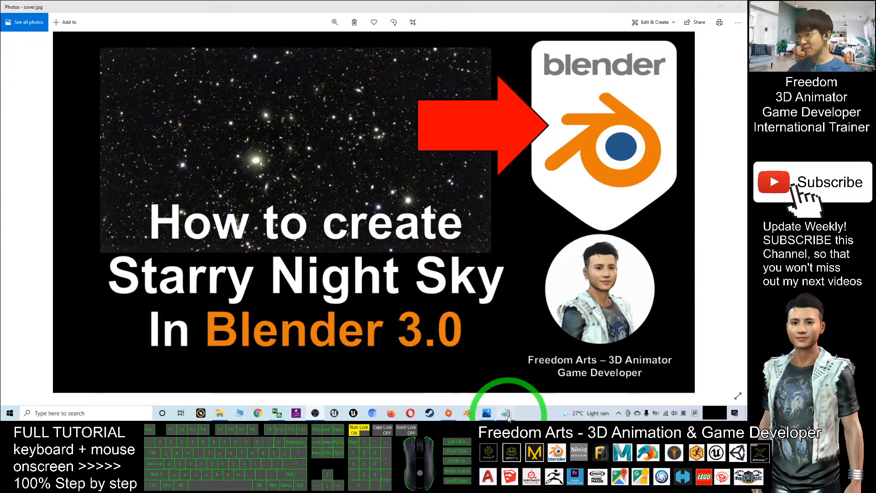
Show the Notes.txt tutorial file with Blender download links over the cover image.
left_click(505, 414)
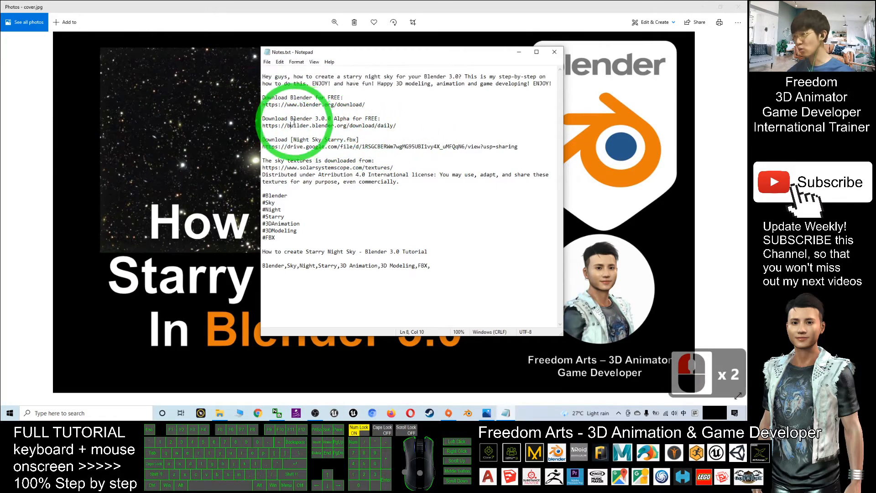
double_click(274, 118)
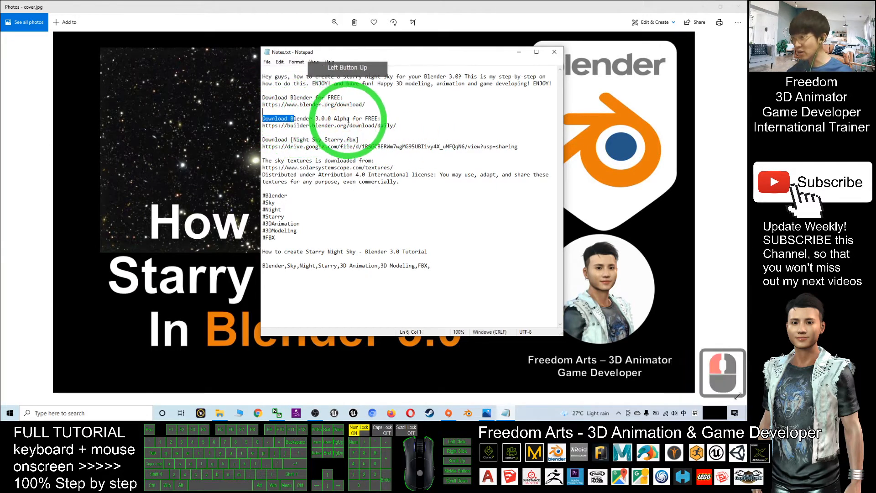
left_click(374, 146)
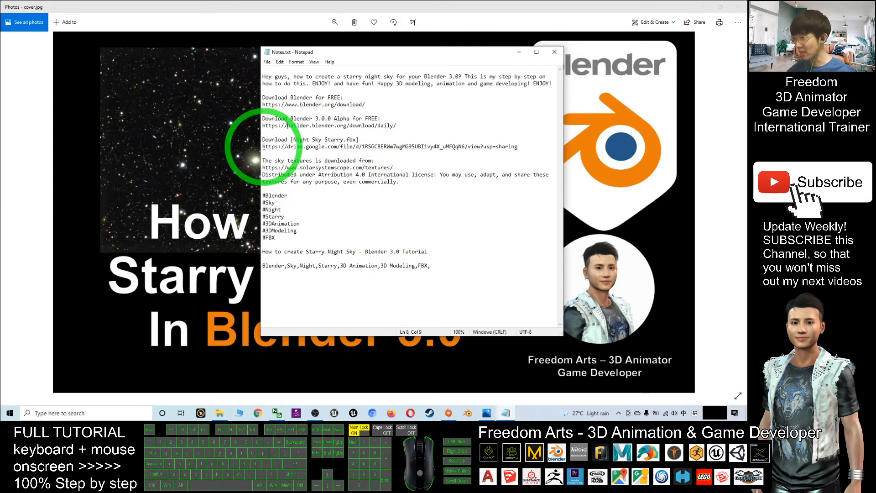
mouse_move(347, 138)
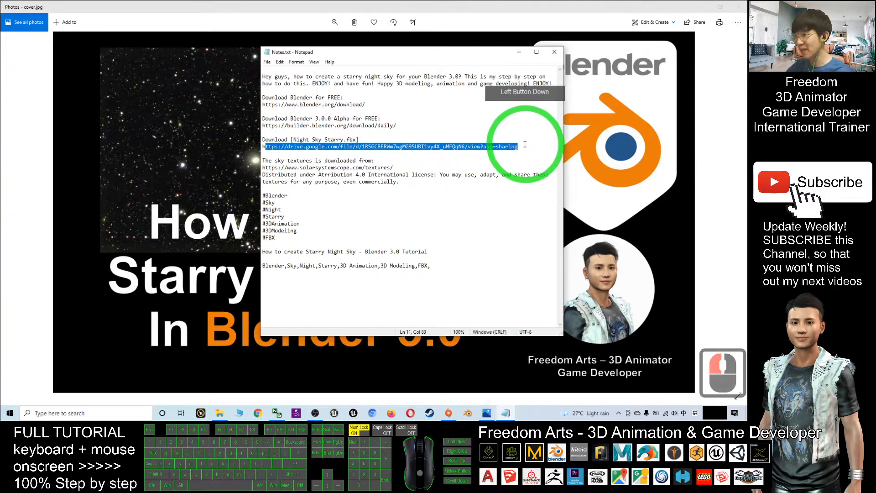
left_click(441, 165)
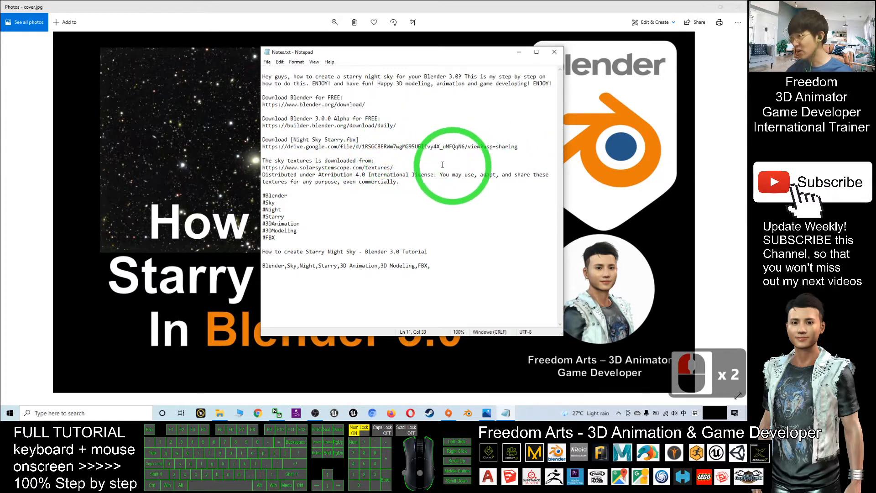
left_click(474, 146)
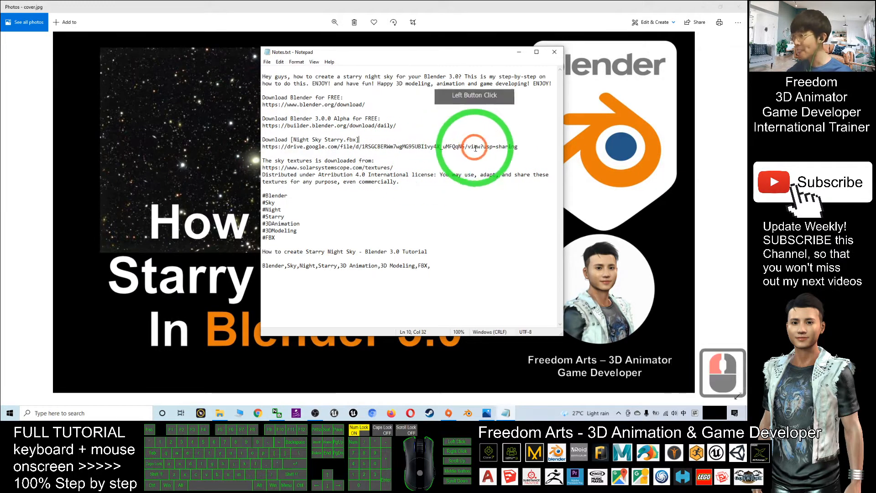
mouse_move(444, 150)
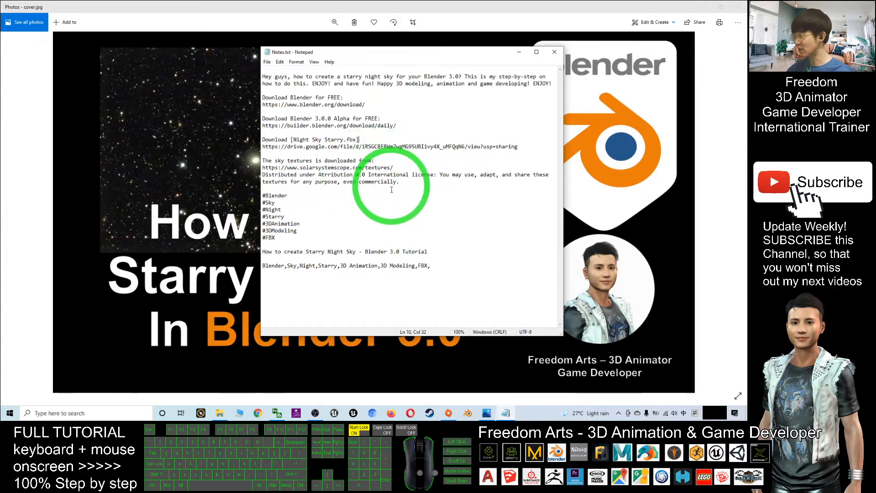
mouse_move(412, 199)
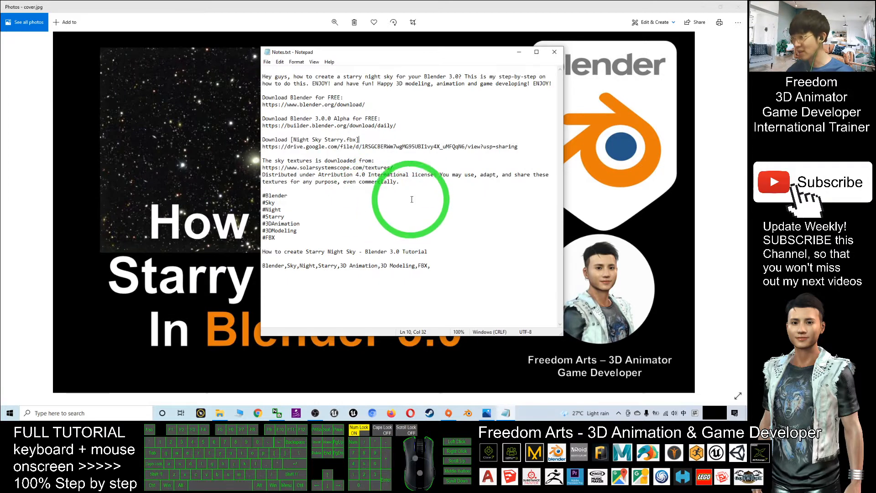
mouse_move(431, 208)
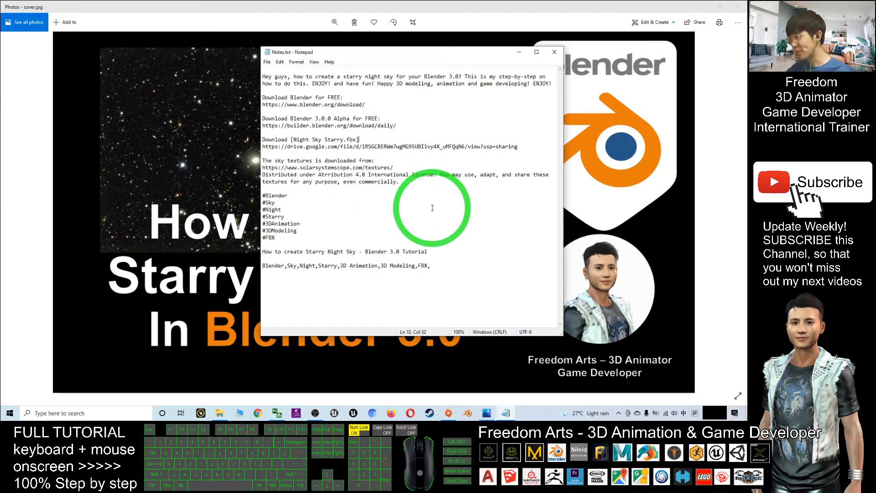
mouse_move(402, 181)
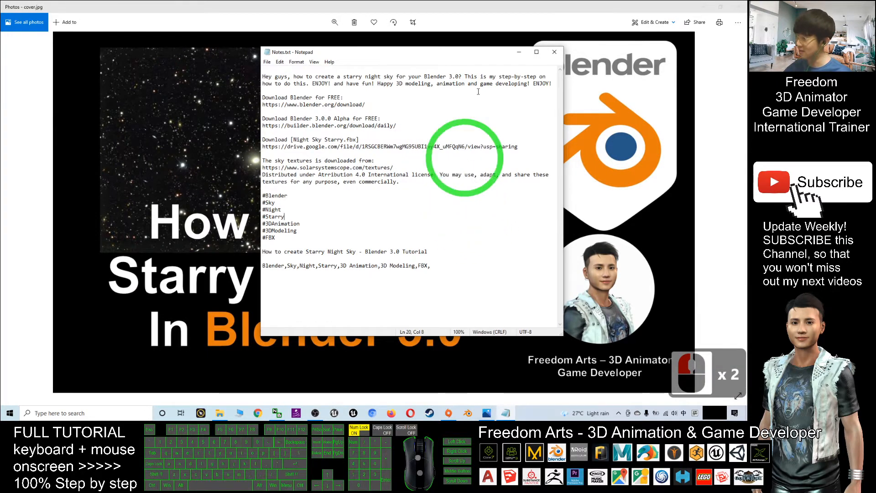
Close Notes.txt so the cover image and desktop FBX files are visible.
left_click(553, 52)
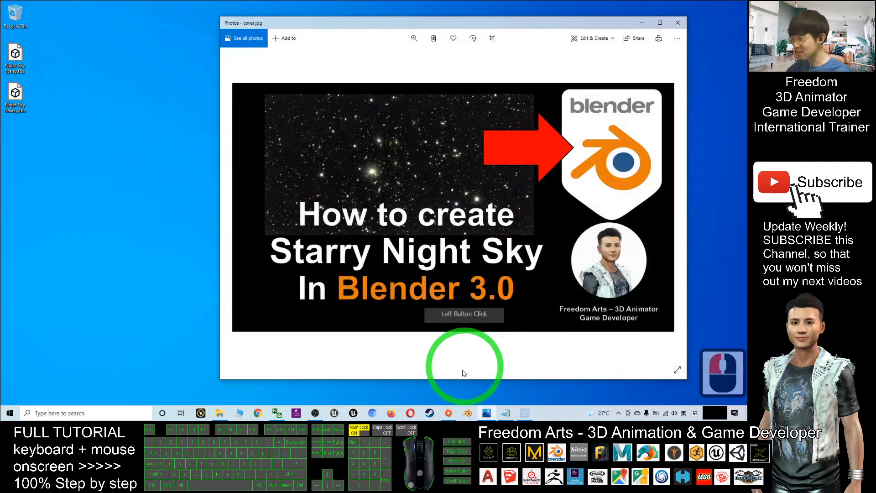
Launch Blender 3.0 and clear the default object for an empty scene.
left_click(466, 412)
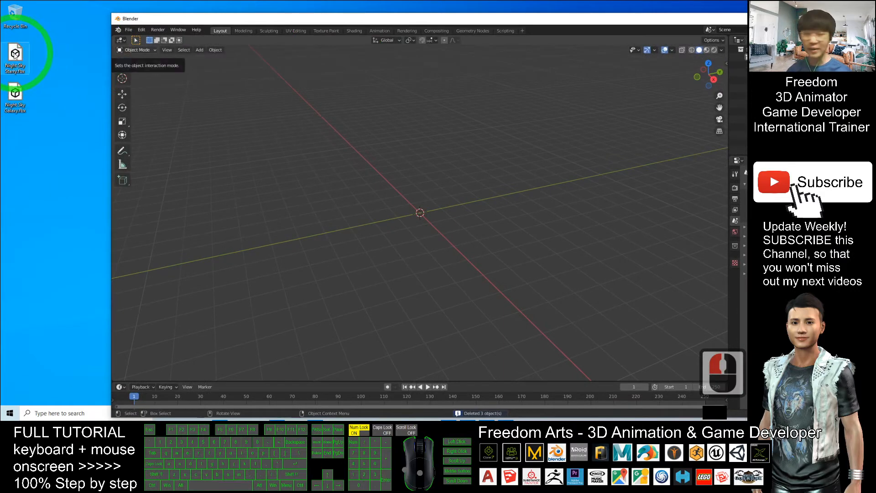
Start an FBX (.fbx) import via File > Import.
left_click(129, 30)
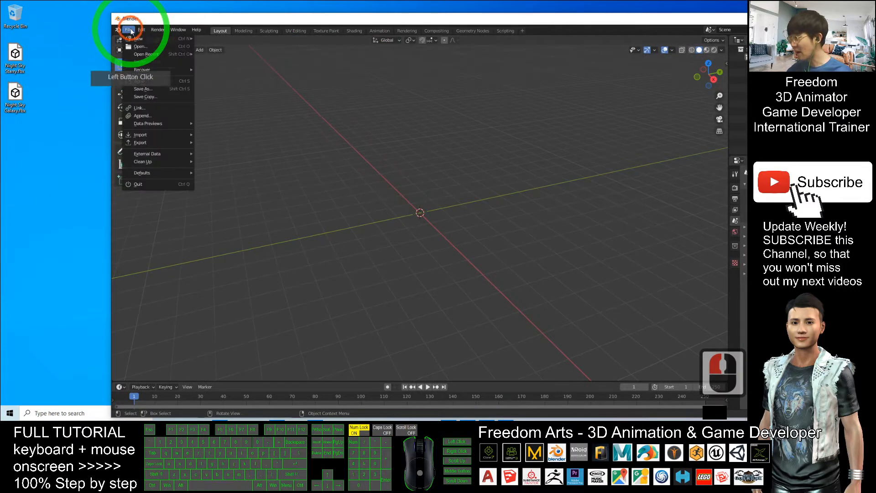
left_click(140, 134)
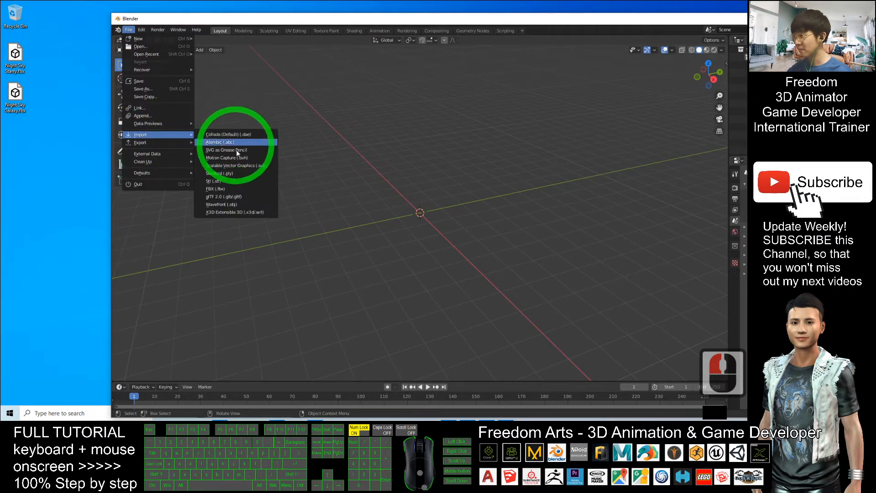
left_click(215, 188)
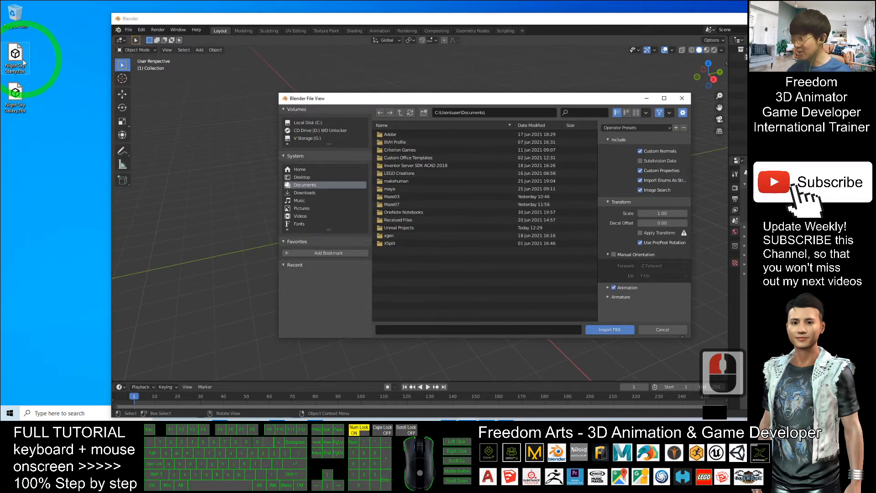
Import Night Sky Starry.fbx from the Desktop, adding a white sphere to the scene.
left_click(301, 177)
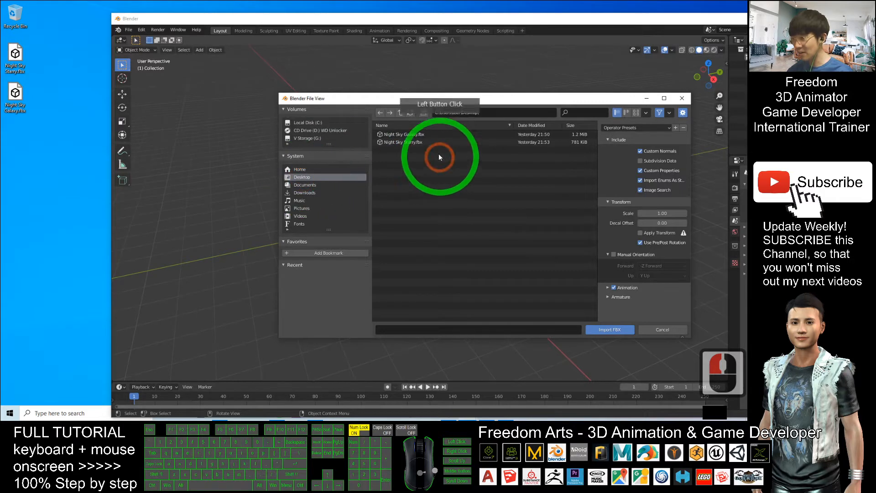
left_click(403, 142)
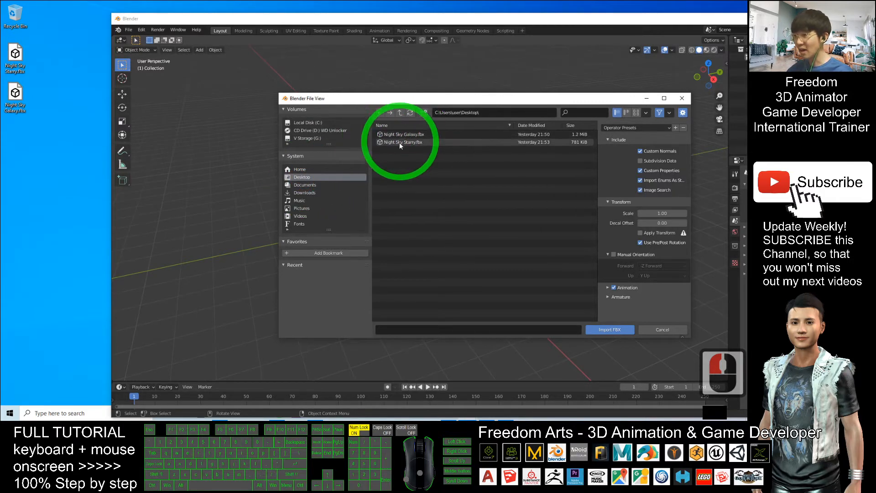
left_click(403, 142)
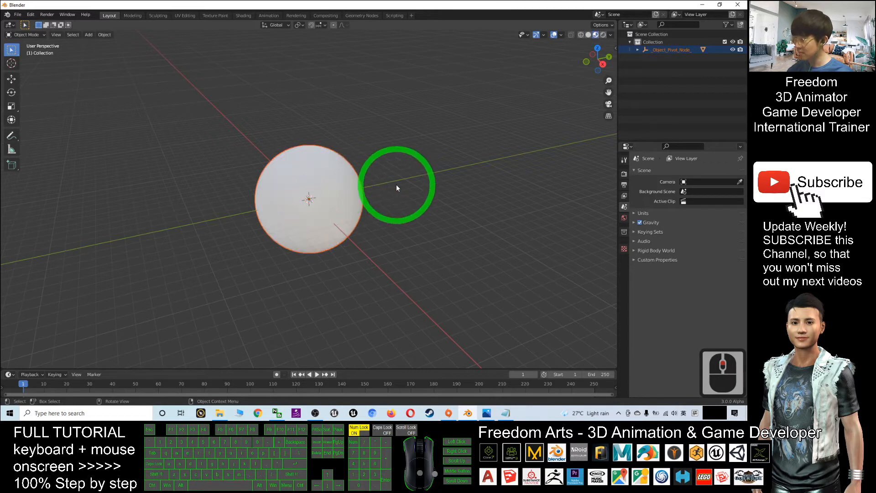
Zoom to the imported sphere and reveal its dark star-speckled texture.
scroll("up", 3)
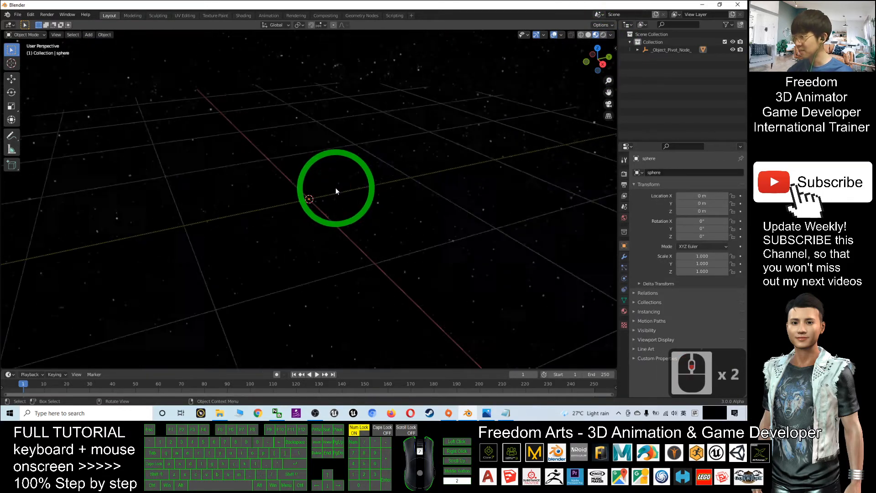
left_click(326, 190)
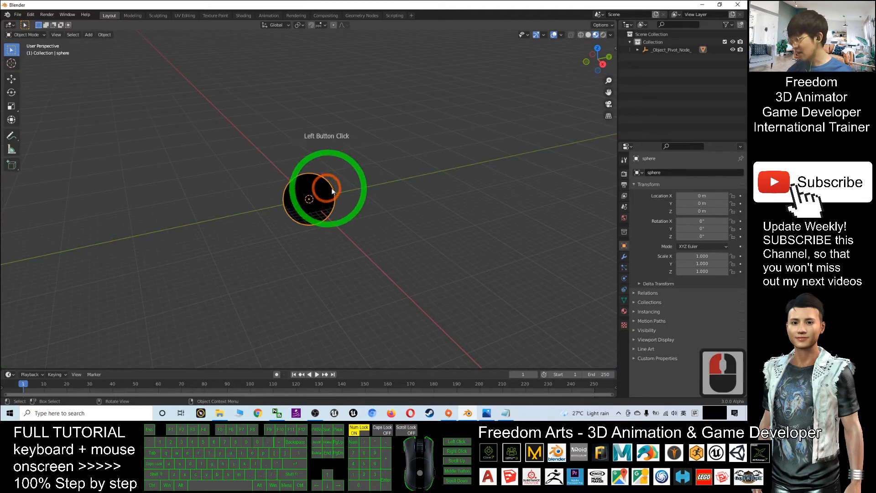
left_click(326, 193)
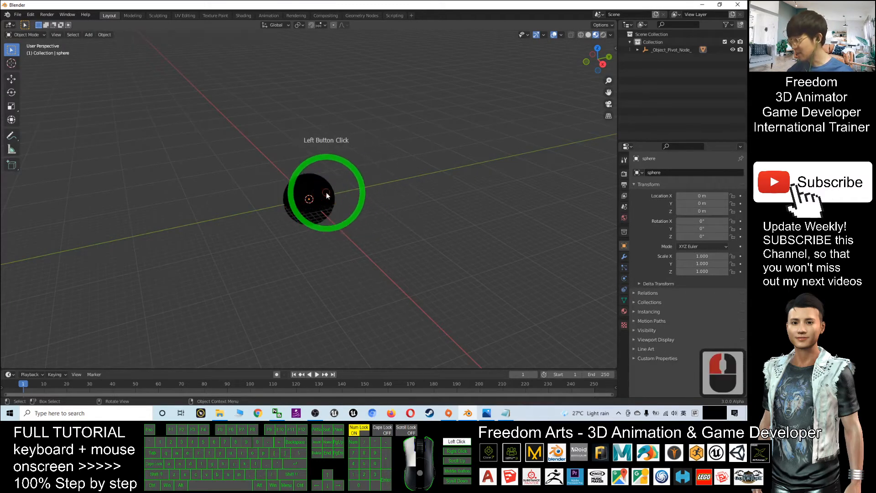